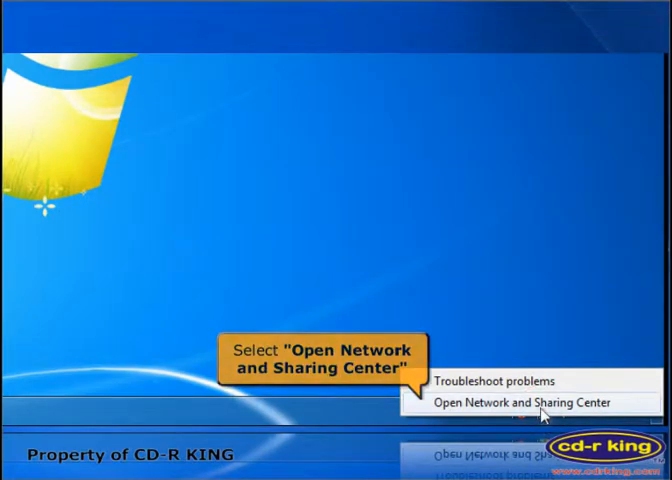
Step: View the Local Area Connection's network details, note the default gateway, then close the windows
{"action": "left_click", "coordinate": [526, 402]}
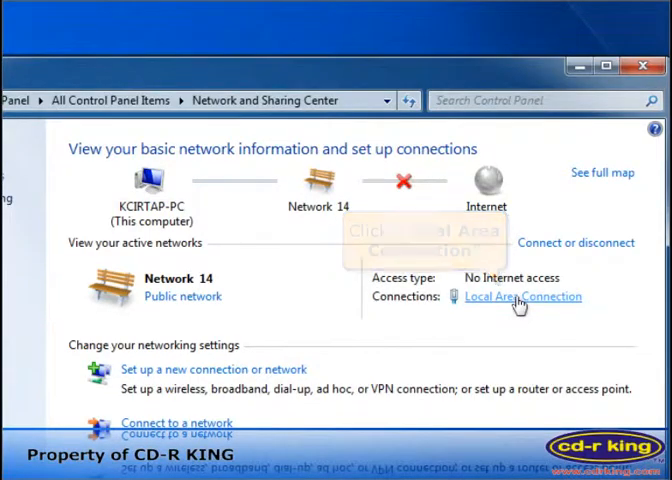
{"action": "left_click", "coordinate": [520, 296]}
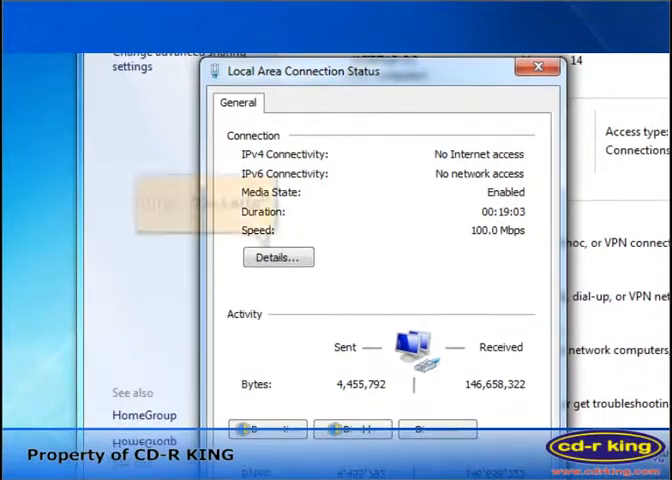
{"action": "left_click", "coordinate": [278, 256]}
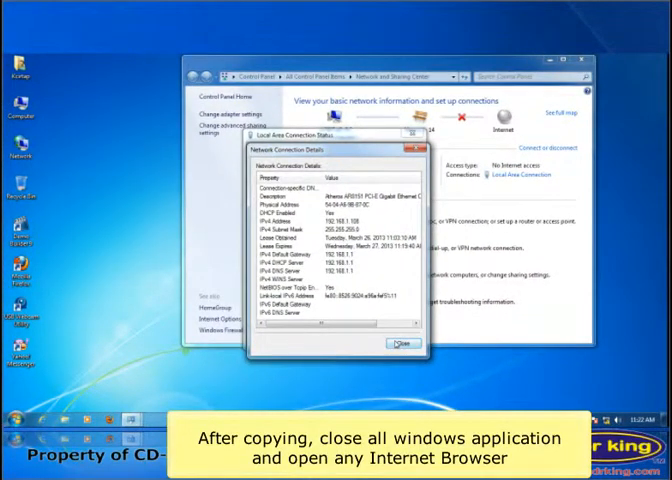
{"action": "left_click", "coordinate": [394, 344]}
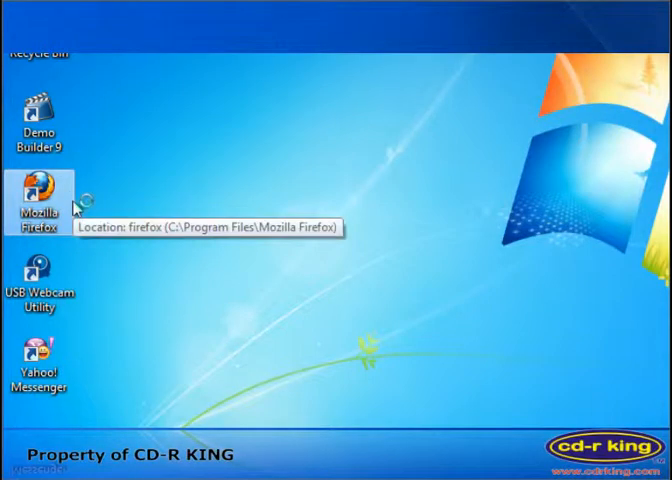
Step: Launch Firefox and enter the gateway IP to load the router's DD-WRT control panel
{"action": "double_click", "coordinate": [40, 190]}
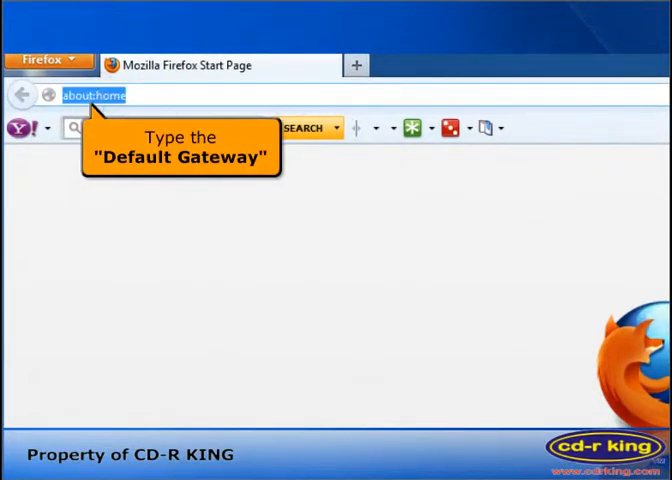
{"action": "type", "text": "192.1"}
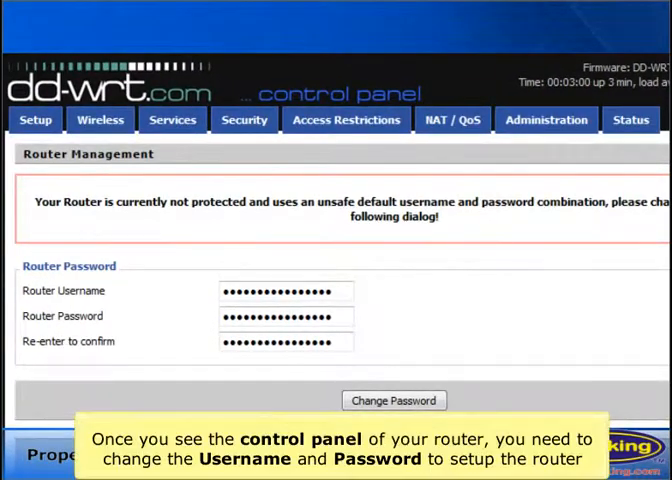
{"action": "mouse_move", "coordinate": [268, 402]}
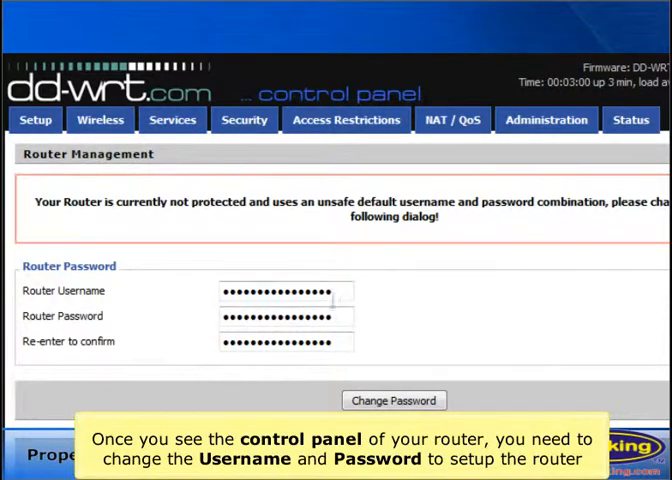
Step: Enter a new router username and password and save them with Change Password
{"action": "triple_click", "coordinate": [284, 292]}
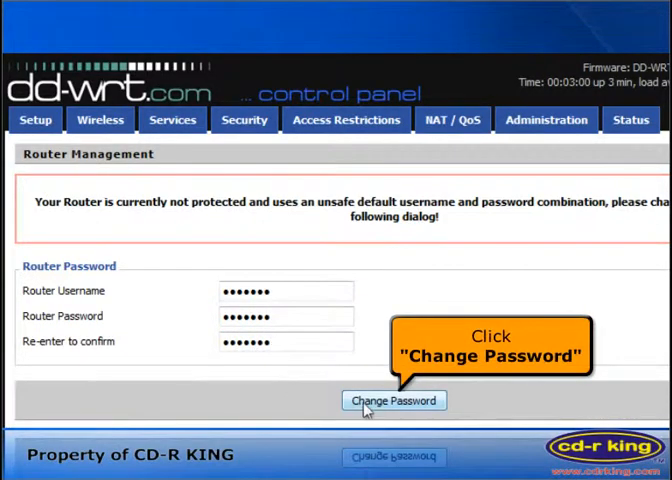
{"action": "left_click", "coordinate": [392, 400]}
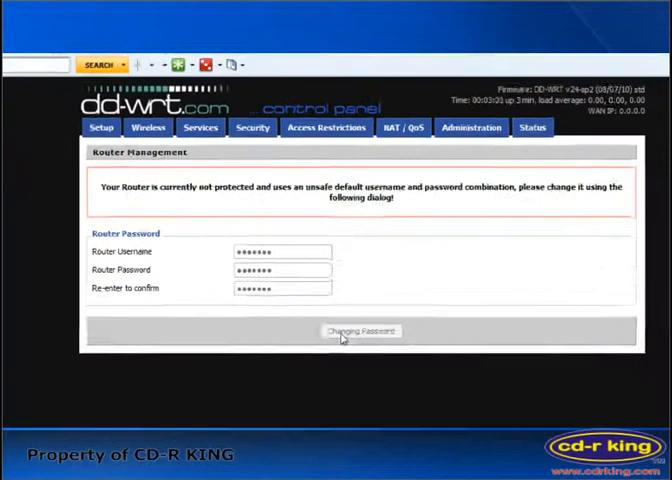
{"action": "left_click", "coordinate": [360, 332]}
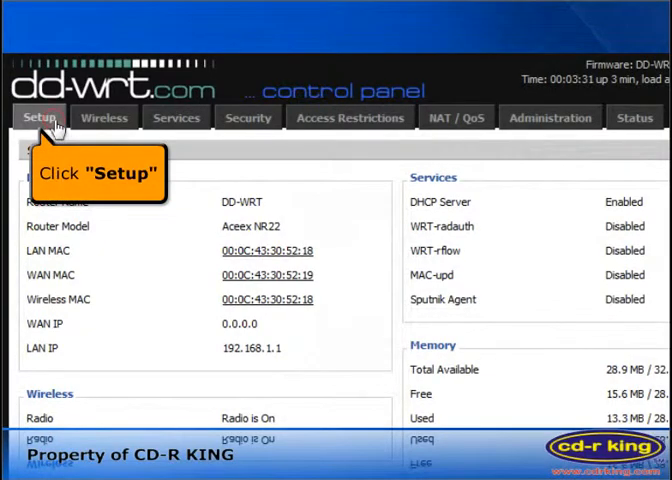
Step: Sign in to the Setup section as cdrking with the new password
{"action": "left_click", "coordinate": [40, 116]}
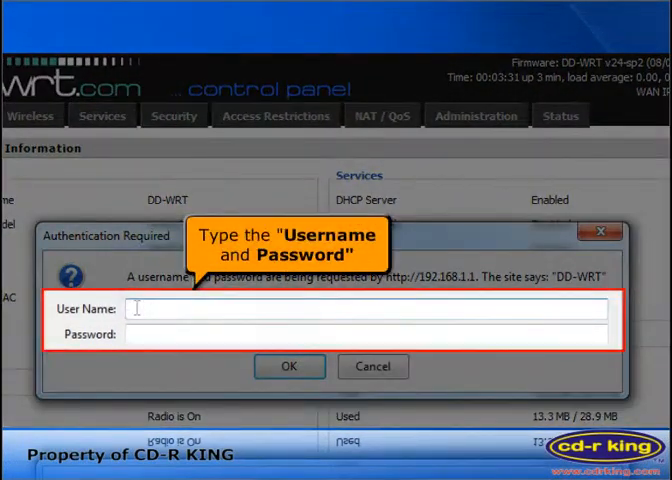
{"action": "type", "text": "c"}
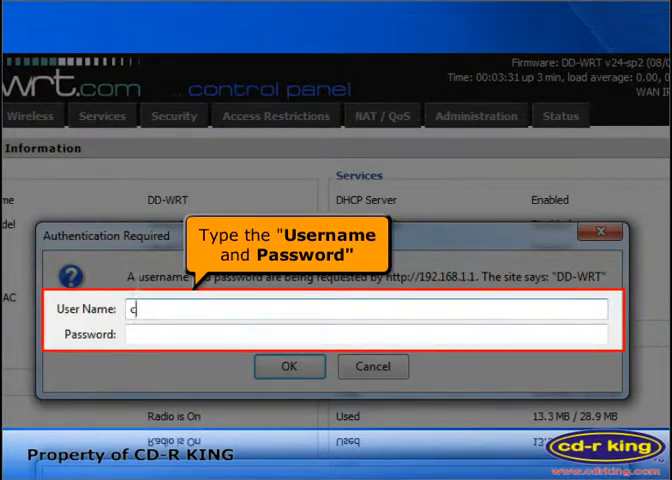
{"action": "type", "text": "drking"}
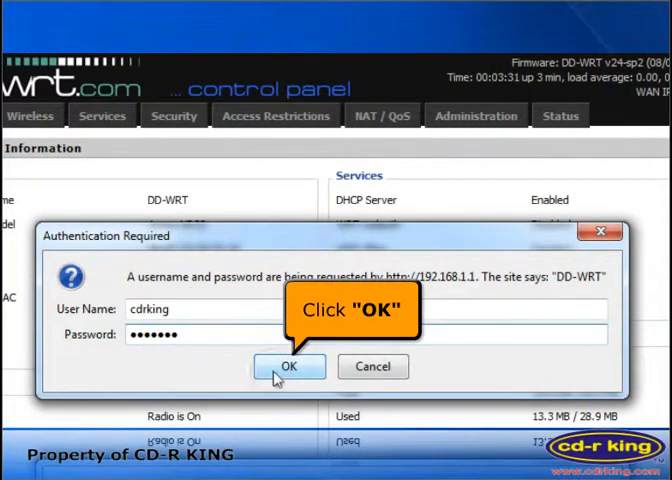
{"action": "left_click", "coordinate": [288, 366]}
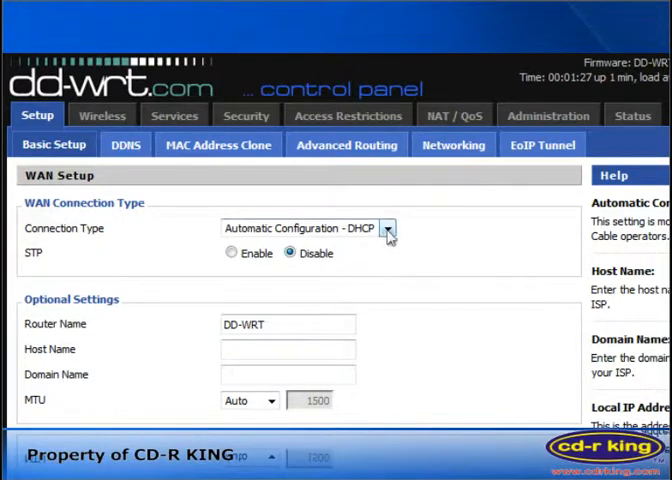
Step: Set WAN connection type to Static IP with address 192.168.2.125 and subnet 255.255.255.0
{"action": "left_click", "coordinate": [386, 228]}
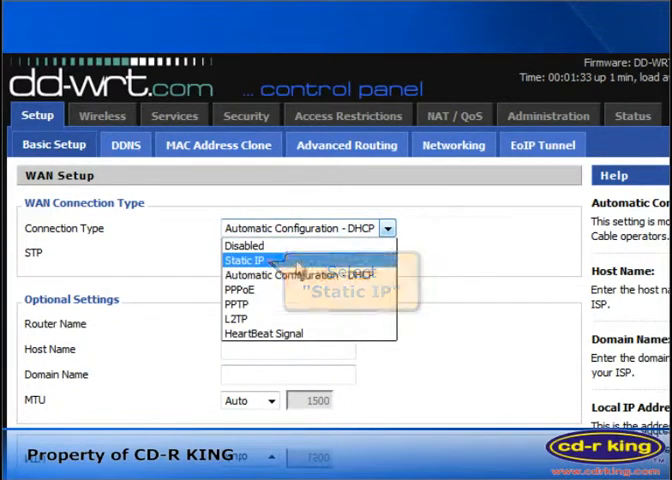
{"action": "left_click", "coordinate": [248, 260]}
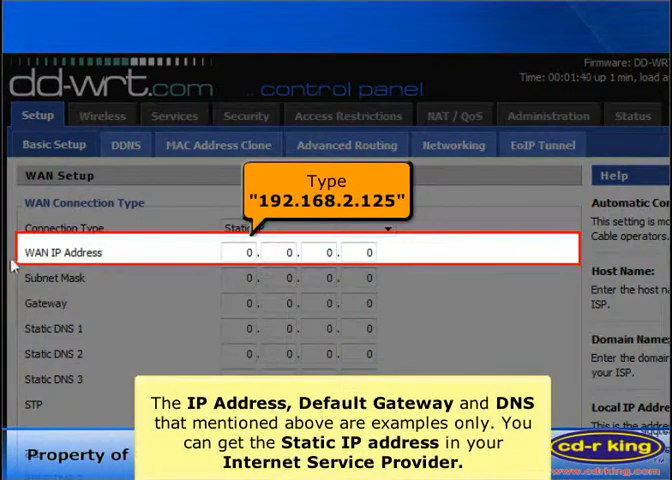
{"action": "left_click", "coordinate": [258, 252]}
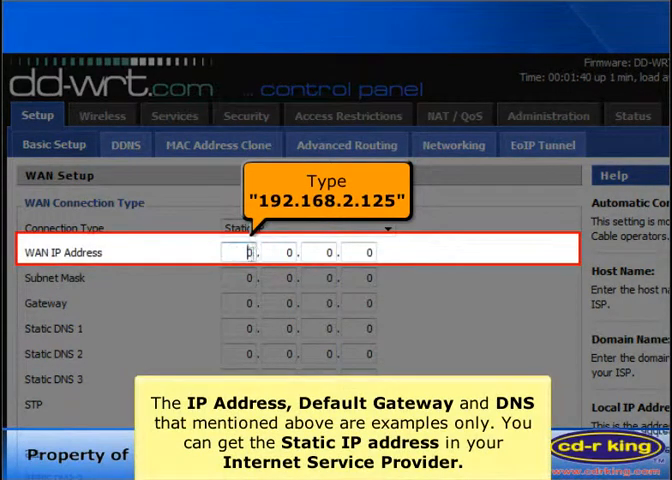
{"action": "type", "text": "192"}
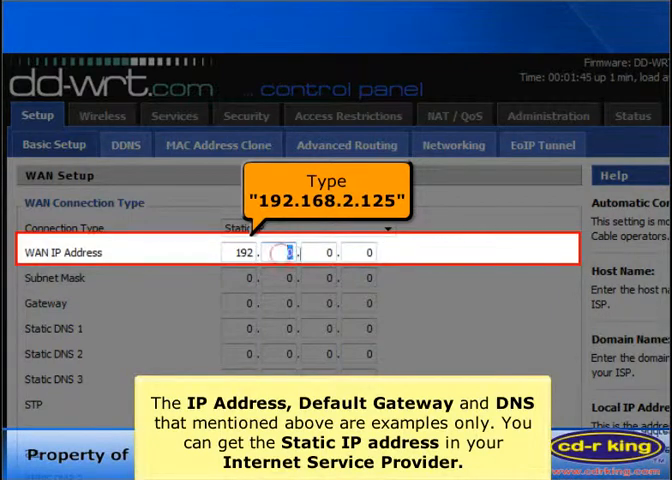
{"action": "type", "text": "168"}
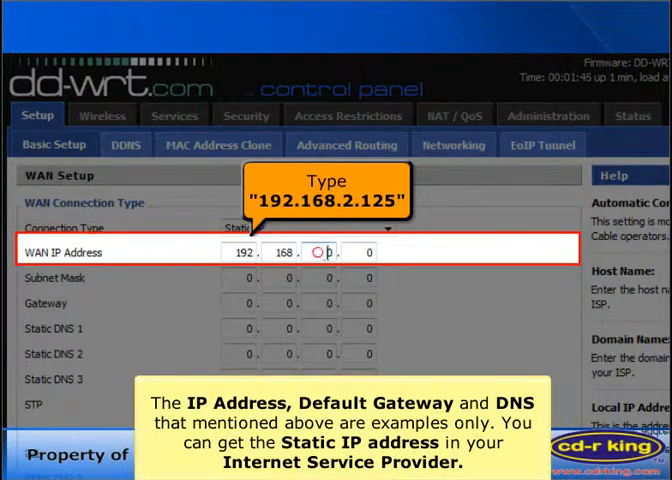
{"action": "type", "text": "2.125"}
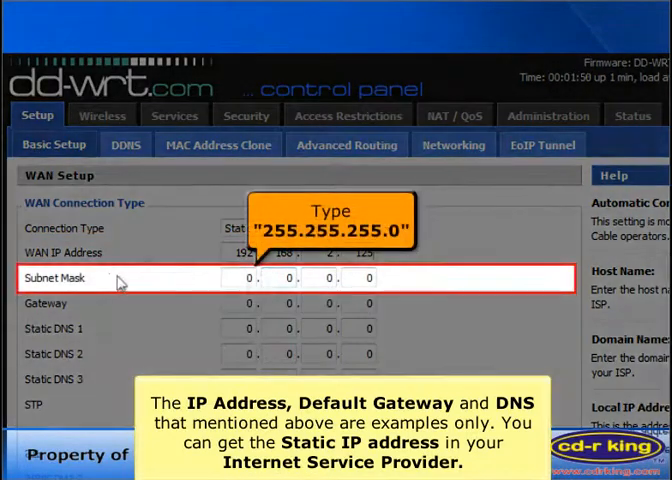
{"action": "left_click", "coordinate": [240, 278]}
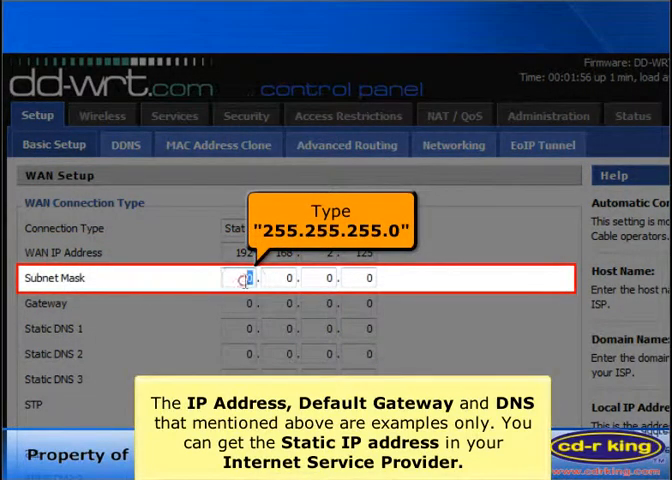
{"action": "type", "text": "255"}
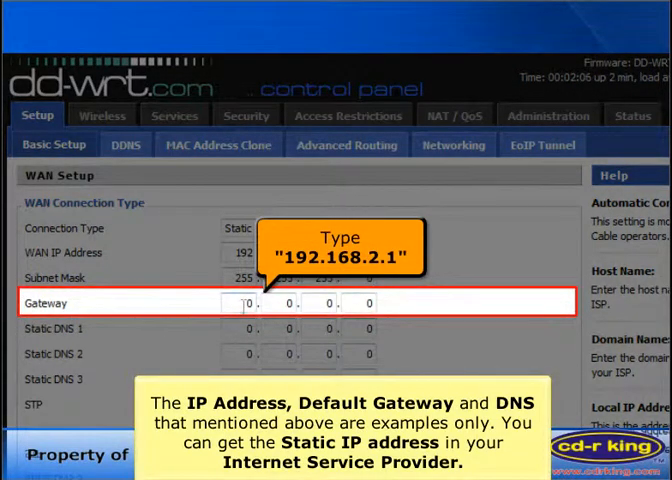
Step: Enter gateway 192.168.2.1 and router local IP 192.168.1.1
{"action": "type", "text": "192"}
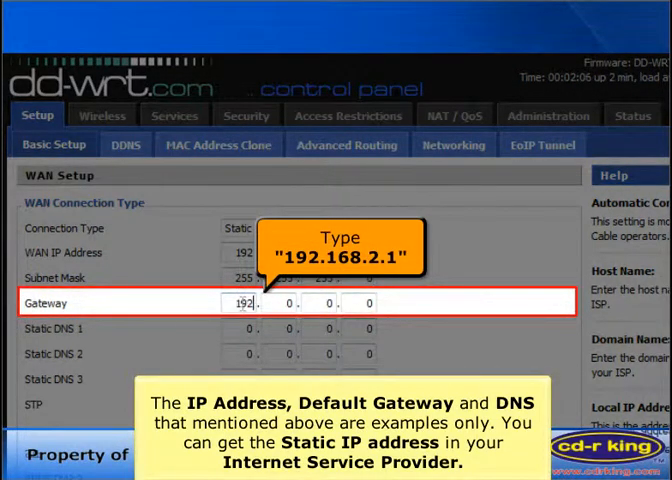
{"action": "type", "text": "168"}
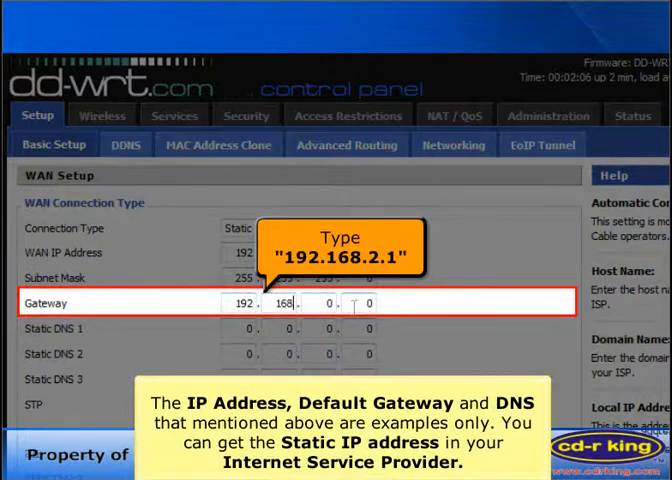
{"action": "type", "text": "2"}
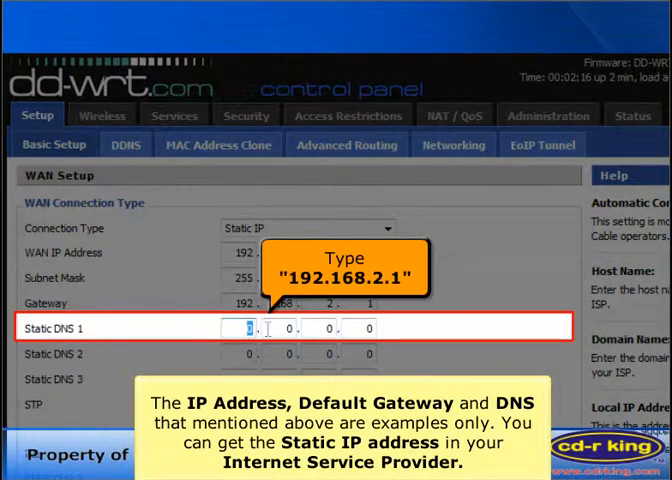
{"action": "type", "text": "192"}
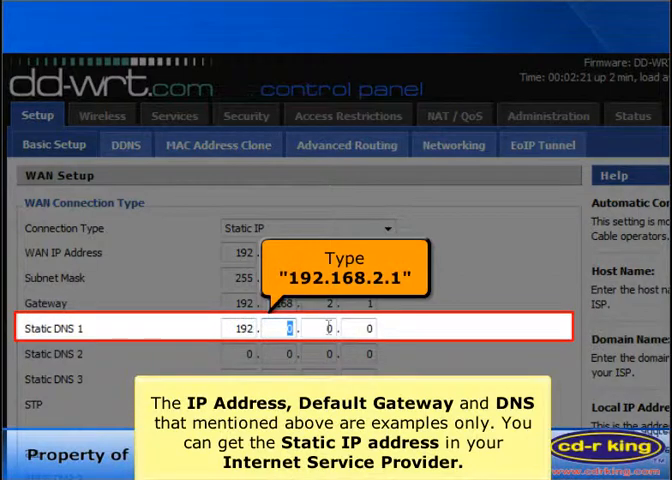
{"action": "type", "text": "168"}
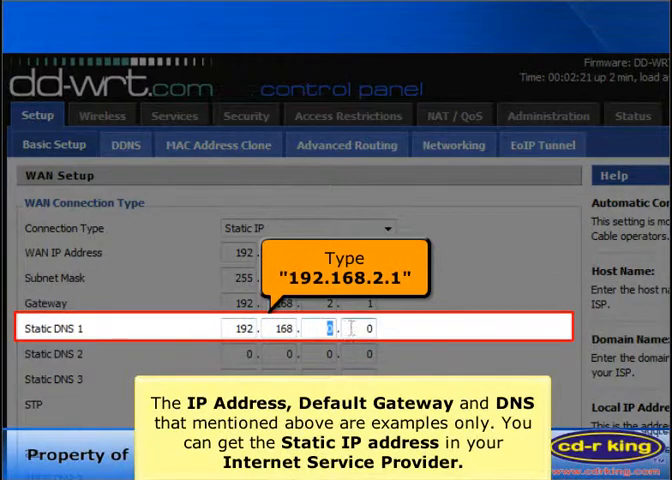
{"action": "type", "text": "1"}
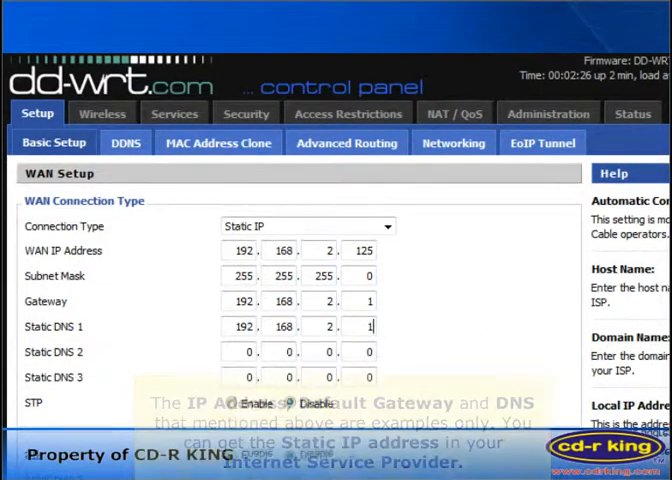
Step: Apply the basic setup changes and wait for the page to reload
{"action": "scroll", "scroll_direction": "down", "scroll_amount": 3}
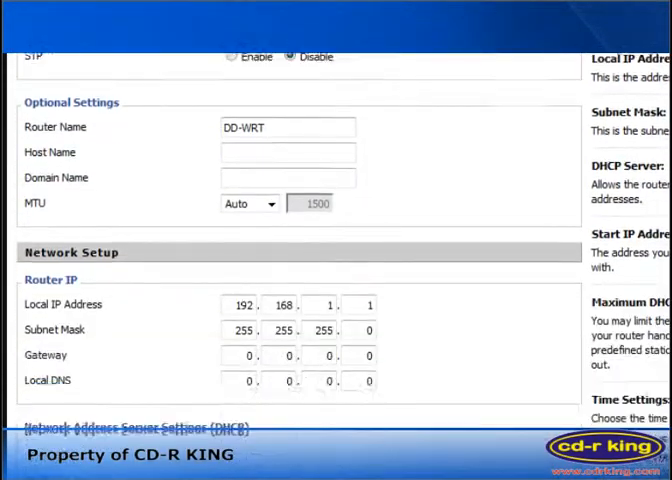
{"action": "scroll", "scroll_direction": "down", "scroll_amount": 3}
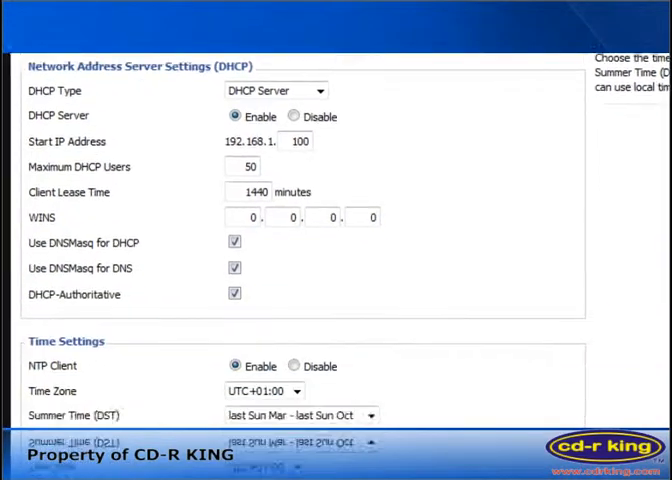
{"action": "scroll", "scroll_direction": "down", "scroll_amount": 3}
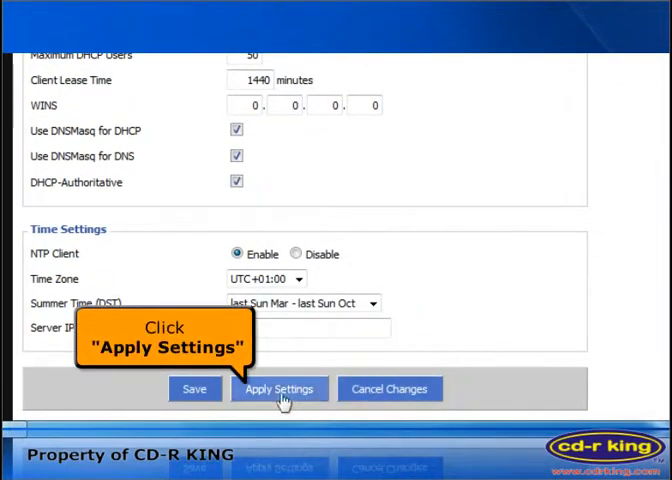
{"action": "left_click", "coordinate": [280, 388]}
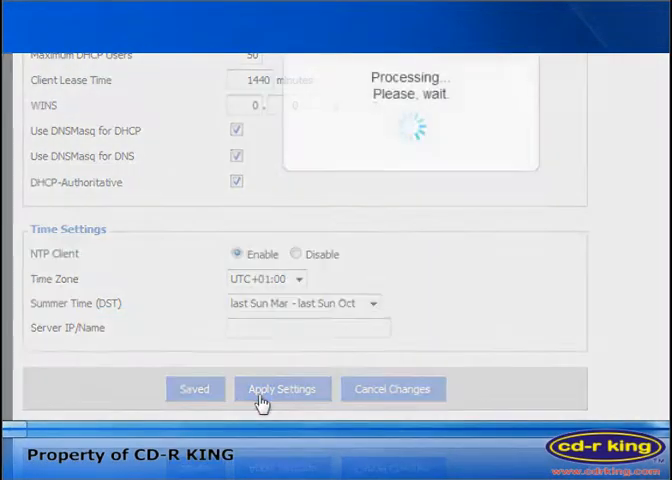
{"action": "left_click", "coordinate": [282, 388]}
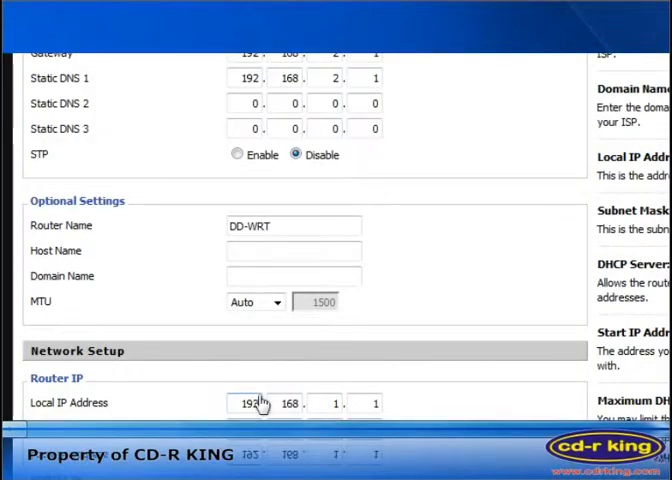
{"action": "scroll", "scroll_direction": "down", "scroll_amount": 3}
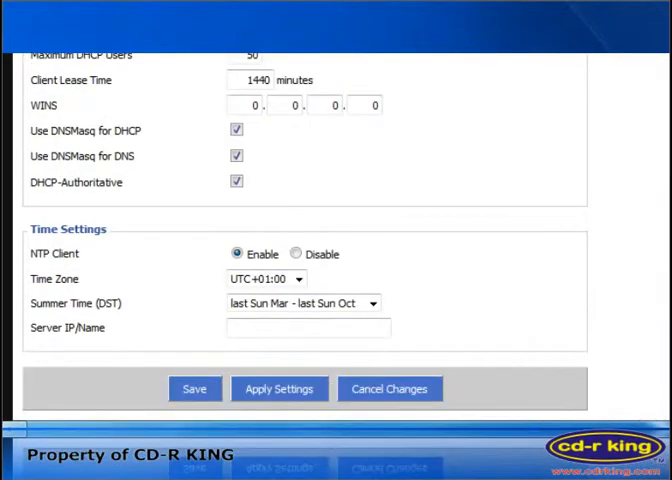
{"action": "mouse_move", "coordinate": [194, 388]}
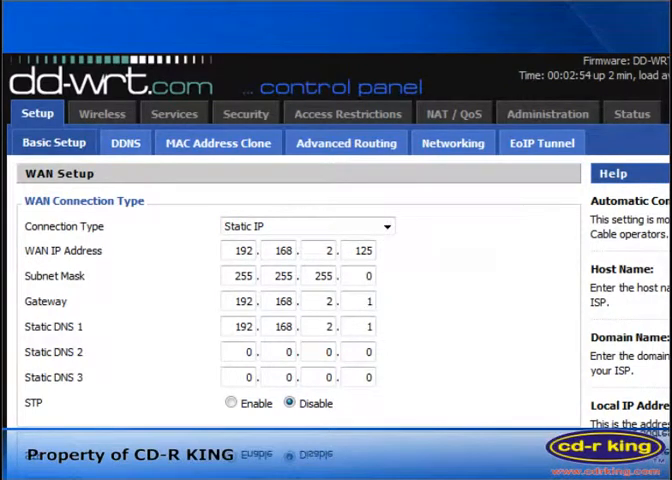
{"action": "mouse_move", "coordinate": [102, 112]}
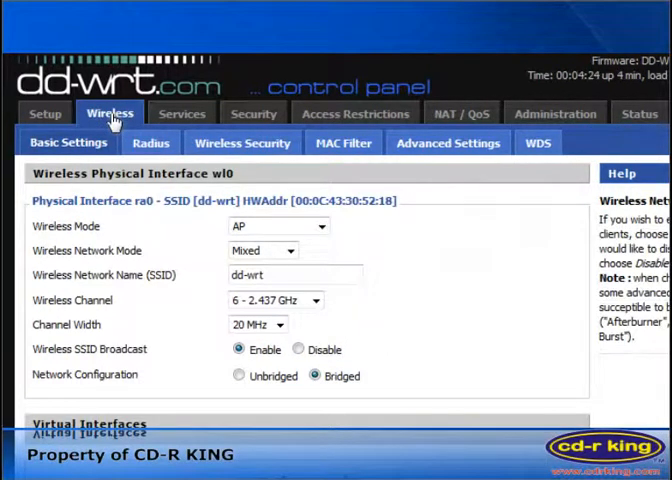
{"action": "mouse_move", "coordinate": [36, 240]}
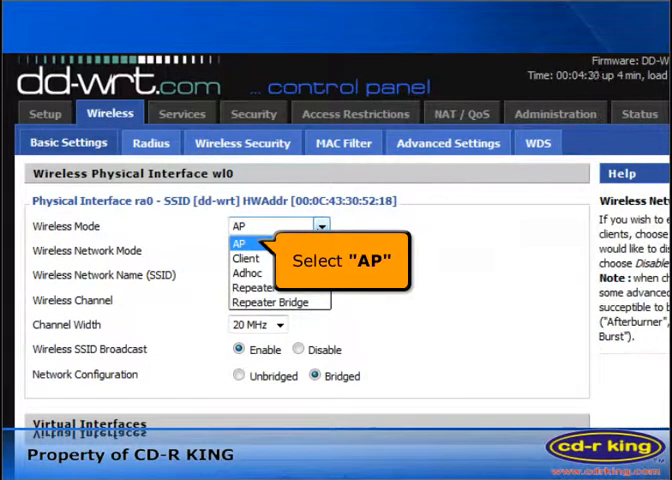
Step: Set wireless mode AP, network mode Mixed and SSID CDRKING
{"action": "left_click", "coordinate": [240, 244]}
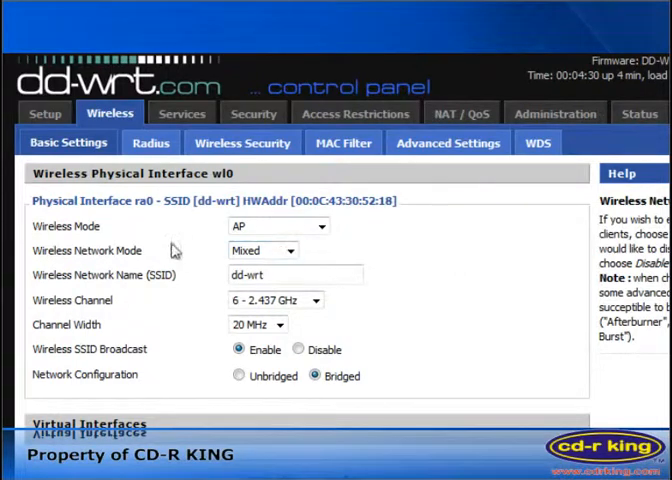
{"action": "left_click", "coordinate": [290, 250]}
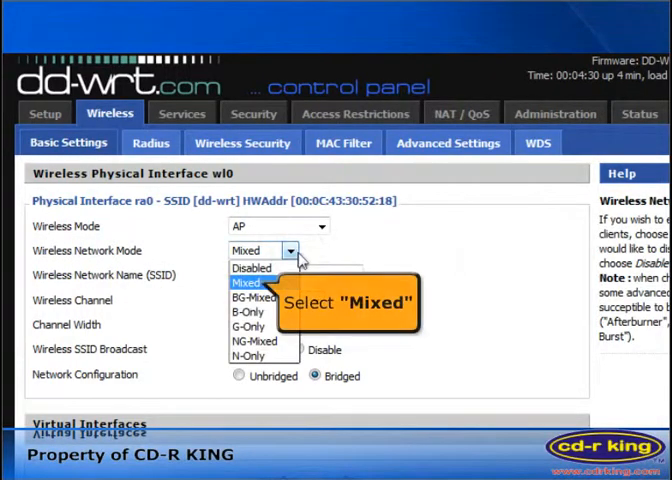
{"action": "left_click", "coordinate": [248, 284]}
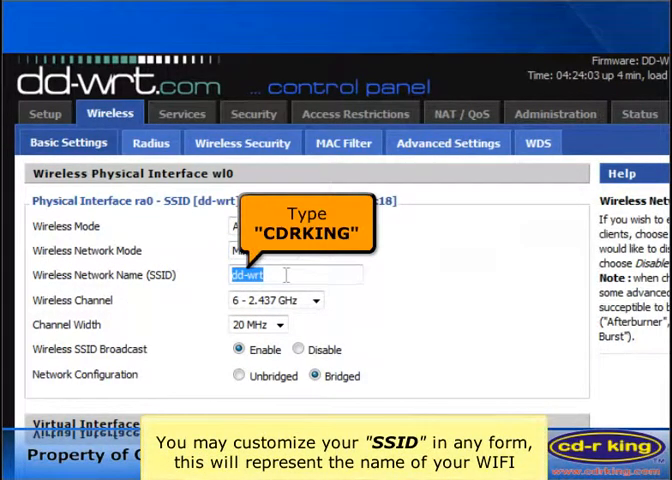
{"action": "type", "text": "CDRKING"}
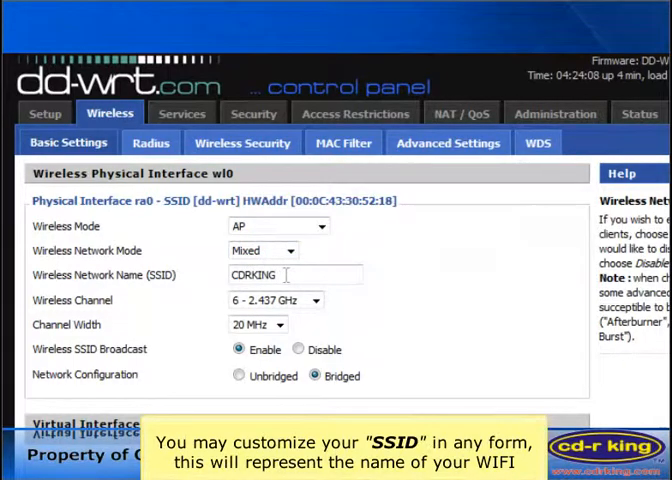
Step: Set the wireless channel to 11 and apply the wireless basic settings
{"action": "scroll", "scroll_direction": "down", "scroll_amount": 3}
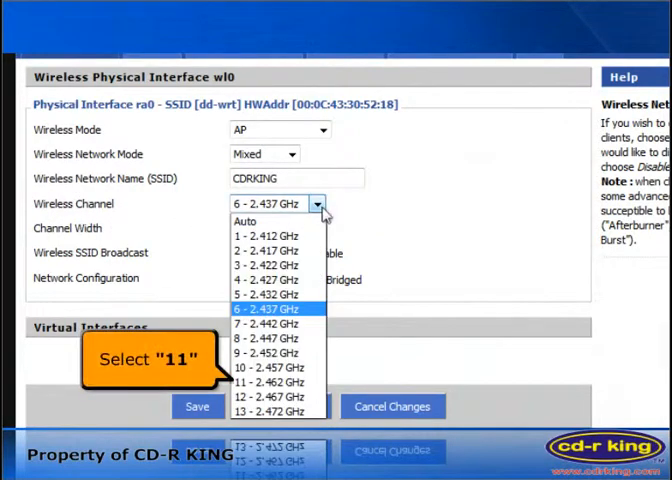
{"action": "left_click", "coordinate": [268, 382]}
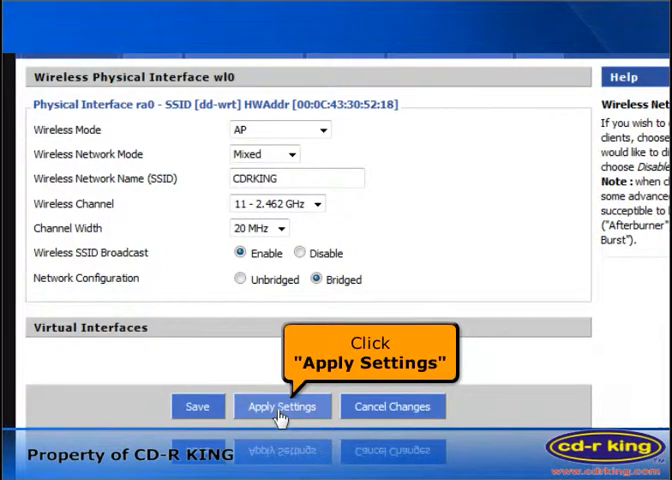
{"action": "left_click", "coordinate": [282, 406]}
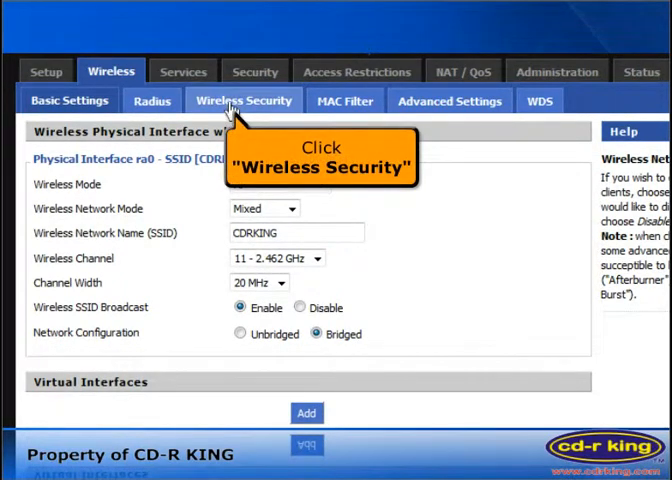
Step: Set wireless security to WPA2 Personal with TKIP+AES encryption
{"action": "left_click", "coordinate": [244, 100]}
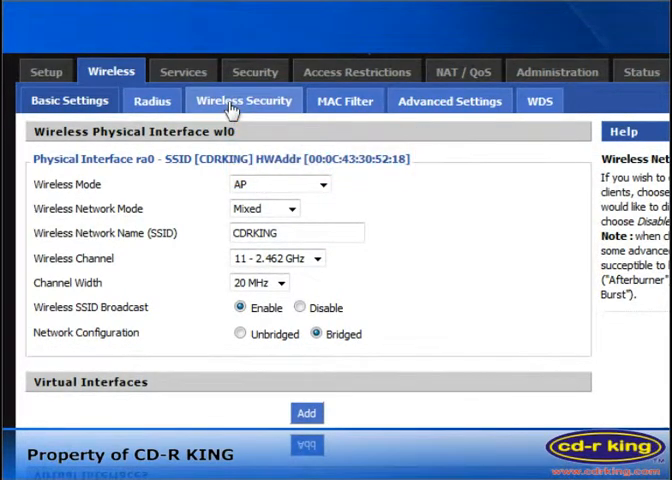
{"action": "left_click", "coordinate": [242, 100]}
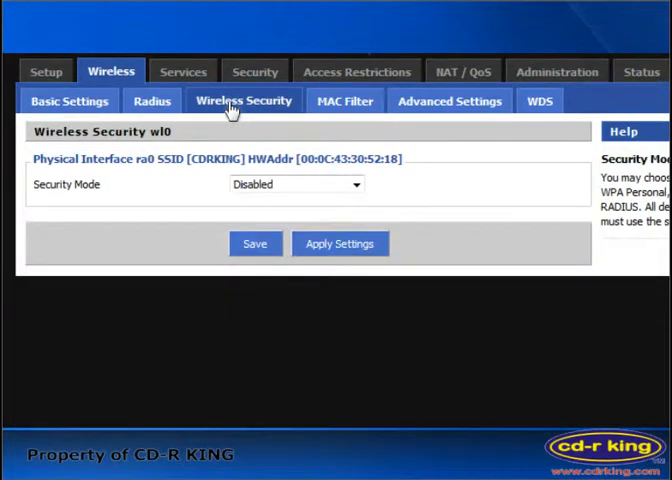
{"action": "mouse_move", "coordinate": [324, 204]}
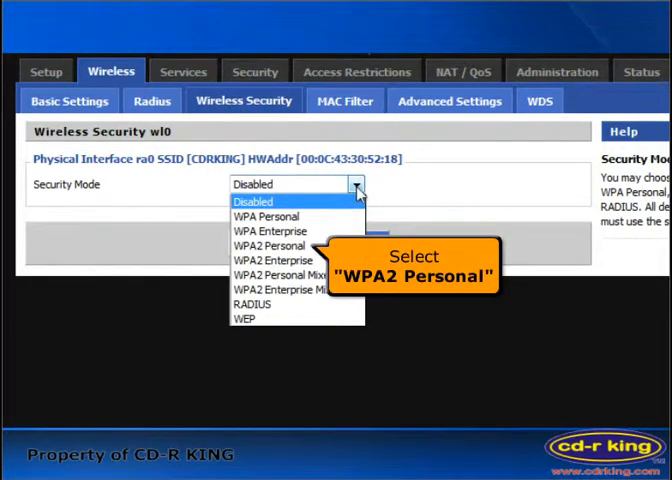
{"action": "mouse_move", "coordinate": [280, 244]}
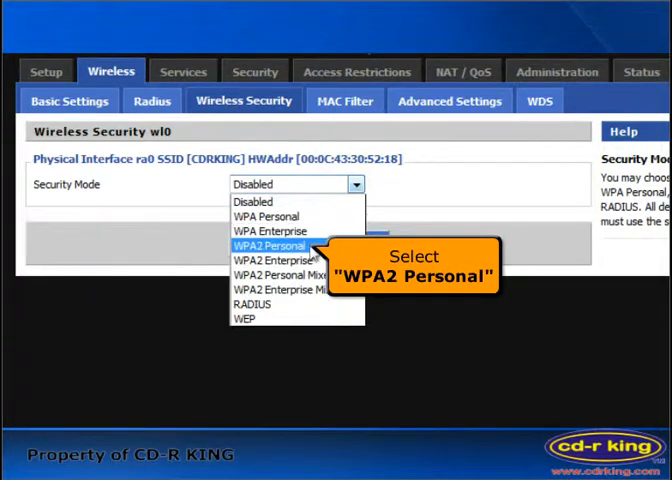
{"action": "left_click", "coordinate": [284, 244]}
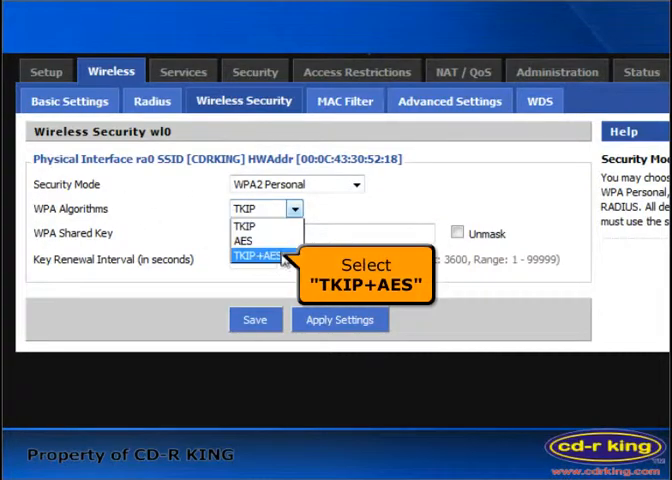
{"action": "left_click", "coordinate": [256, 256]}
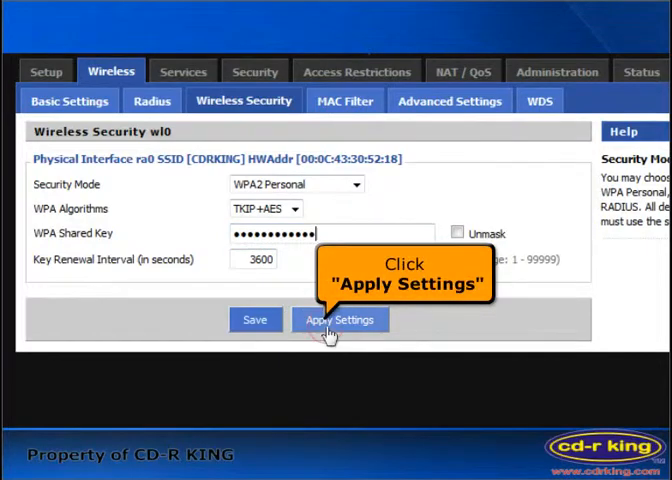
Step: Enter the shared key, then apply and save the wireless security settings
{"action": "left_click", "coordinate": [340, 320]}
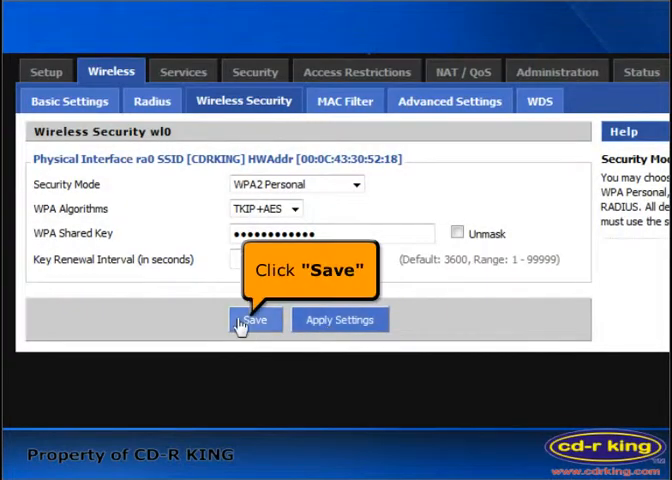
{"action": "left_click", "coordinate": [254, 320]}
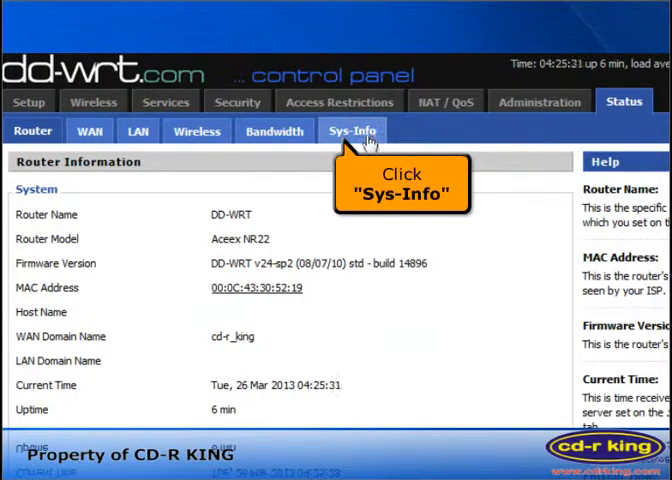
Step: View Status > Sys-Info confirming WAN IP 192.168.2.2, SSID CDRKING and channel 11
{"action": "left_click", "coordinate": [352, 132]}
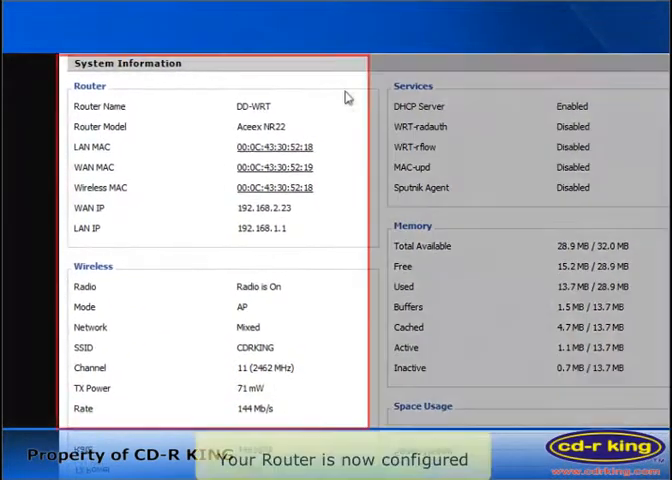
{"action": "mouse_move", "coordinate": [116, 434]}
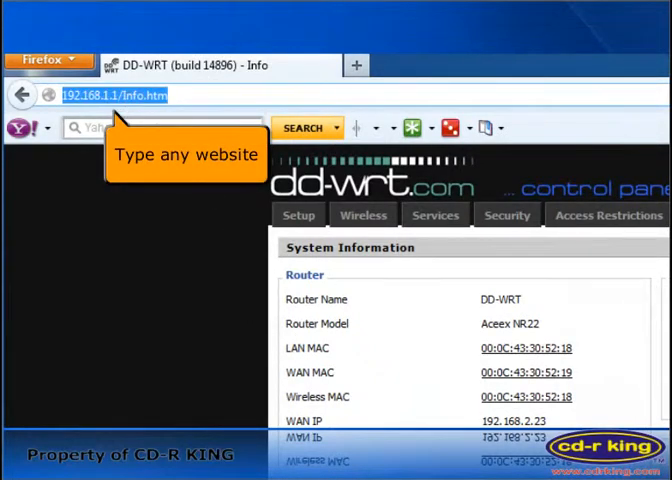
{"action": "type", "text": "www"}
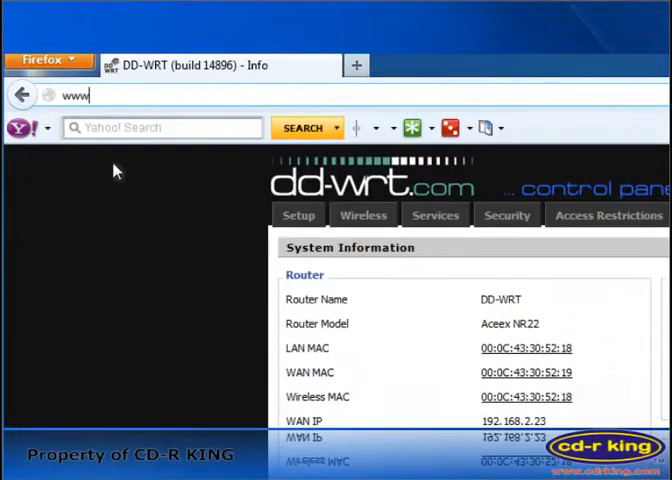
{"action": "type", "text": ".cdrking"}
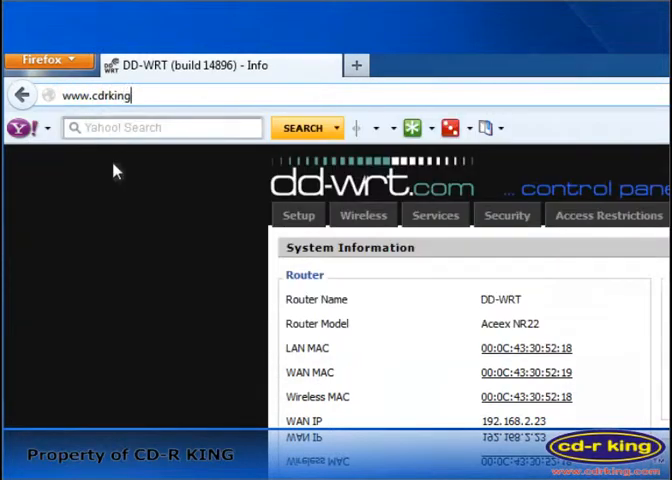
{"action": "key", "text": "Return"}
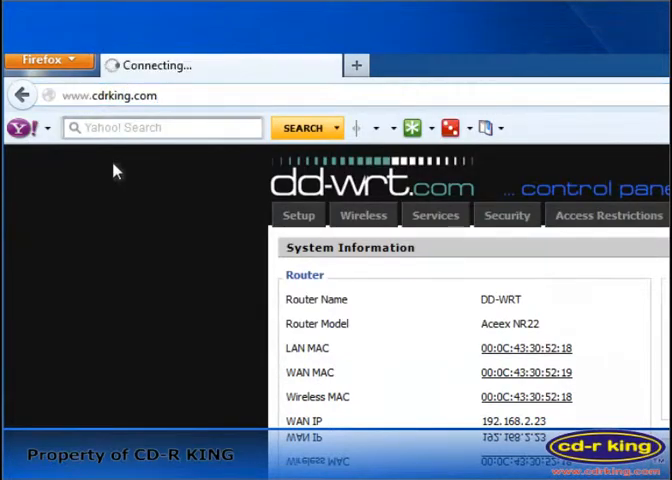